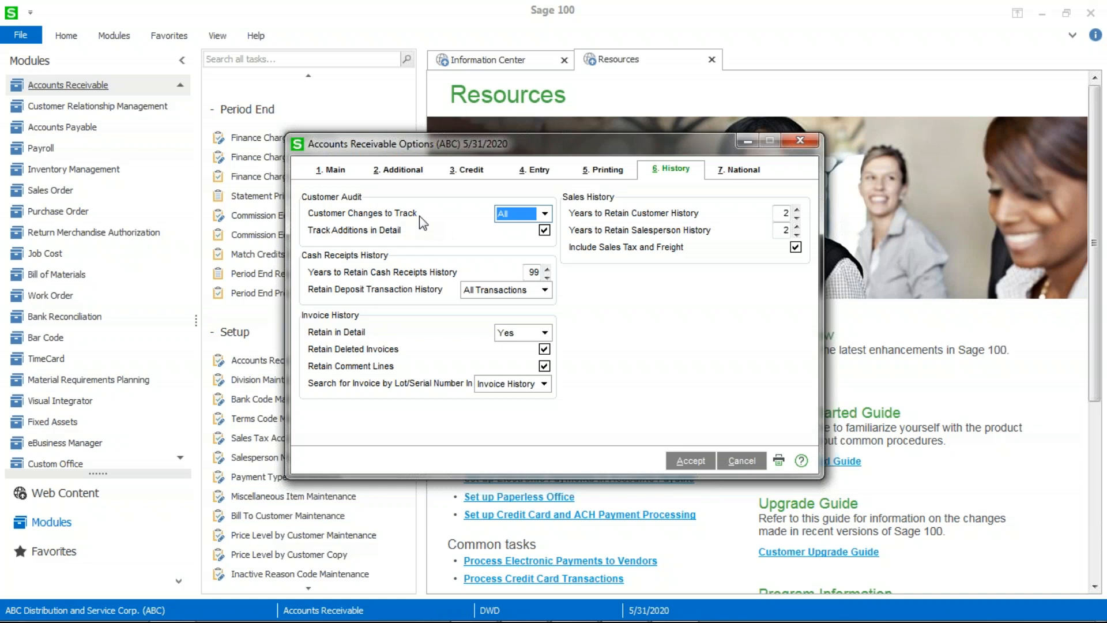
- Set Customer Changes to Track to All with additions tracked in detail, and accept
left_click(740, 461)
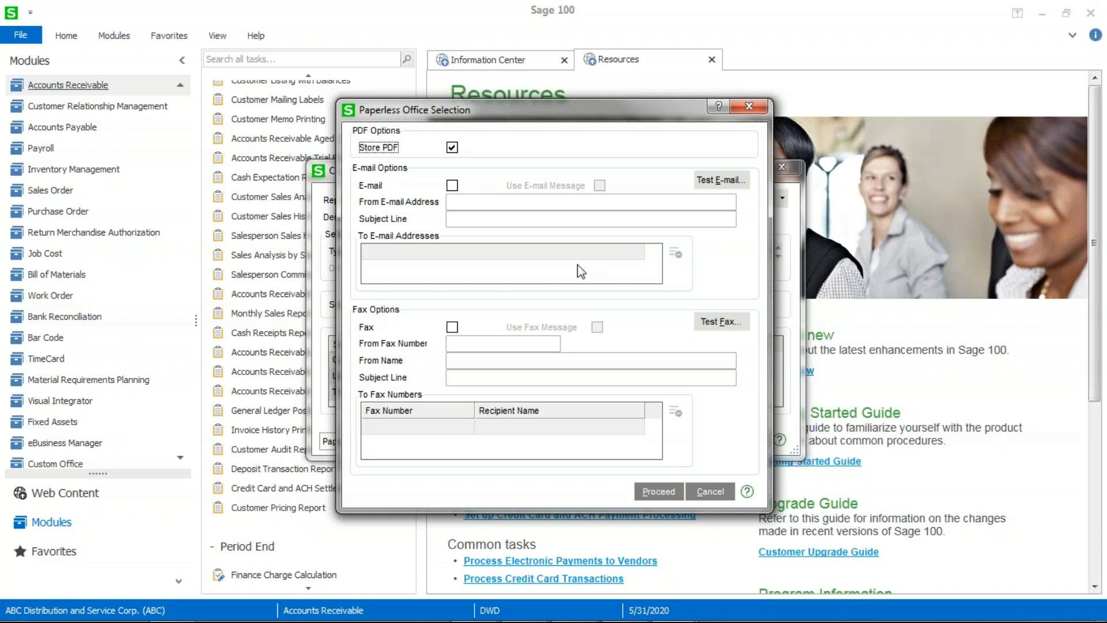
- Proceed with Store PDF checked and E-mail and Fax left unchecked
left_click(711, 491)
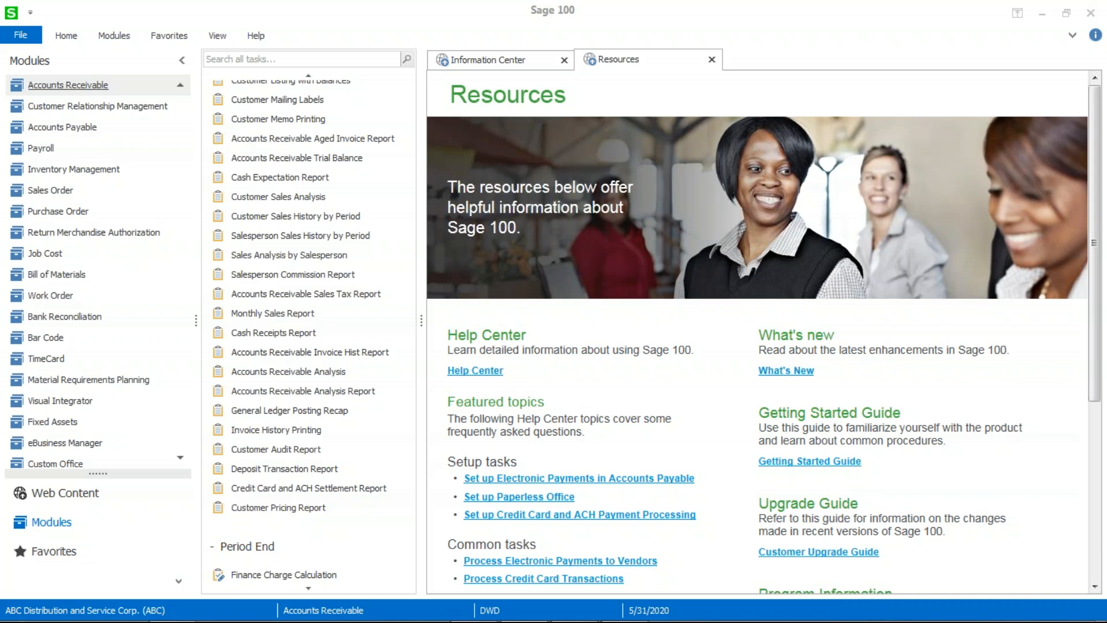